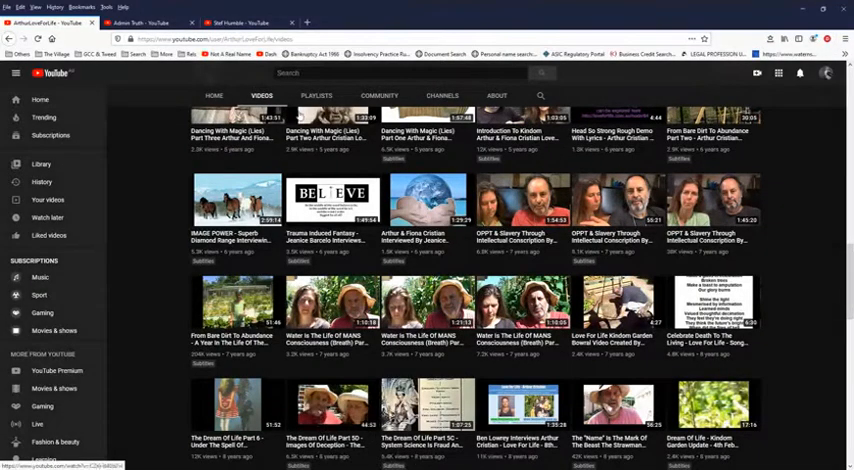
pyautogui.moveTo(164, 204)
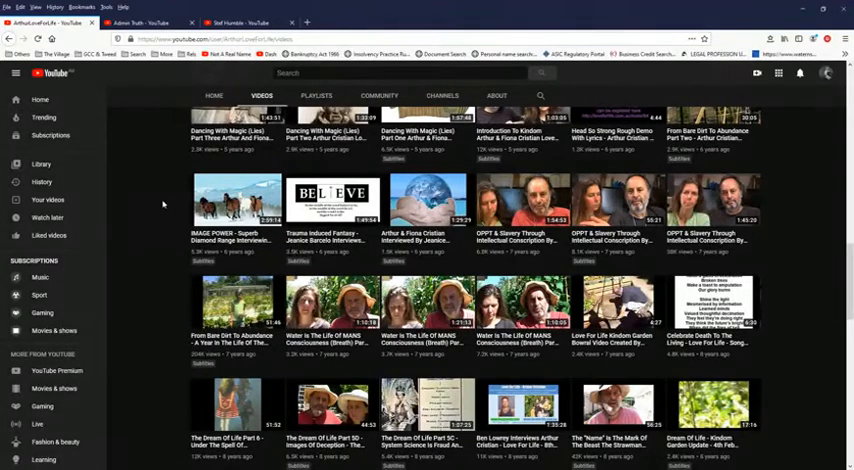
pyautogui.moveTo(148, 224)
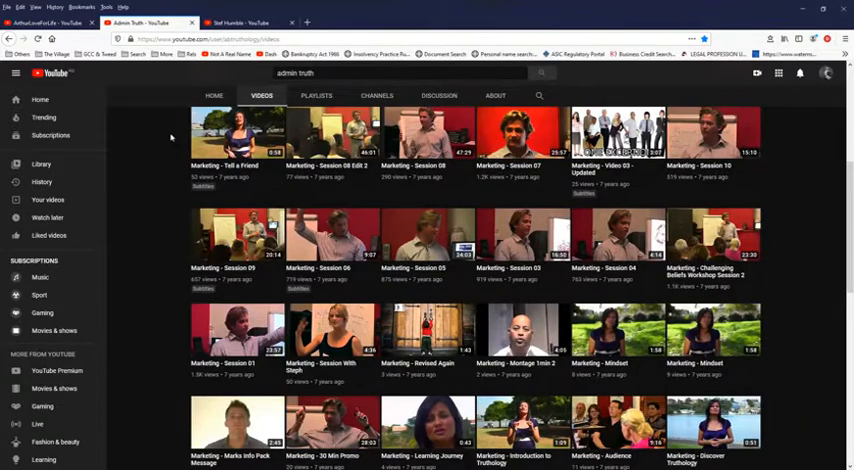
# Step: Scroll the Admin Truth channel's Videos tab through the Marketing session uploads
pyautogui.scroll(3)
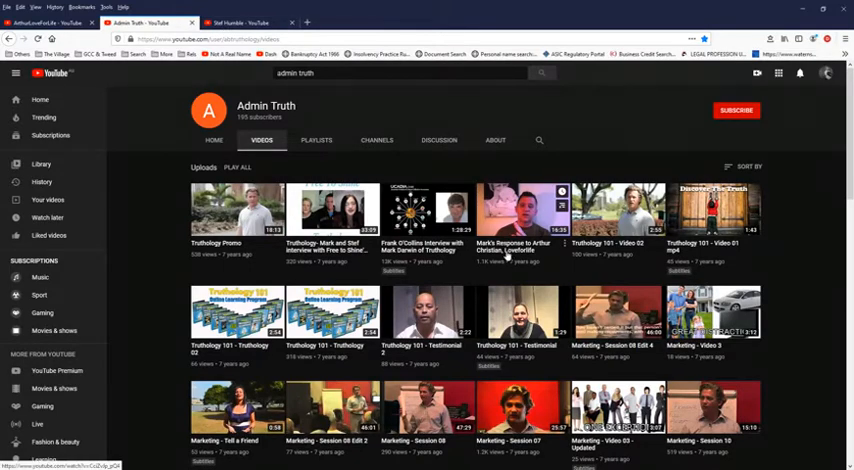
pyautogui.moveTo(520, 210)
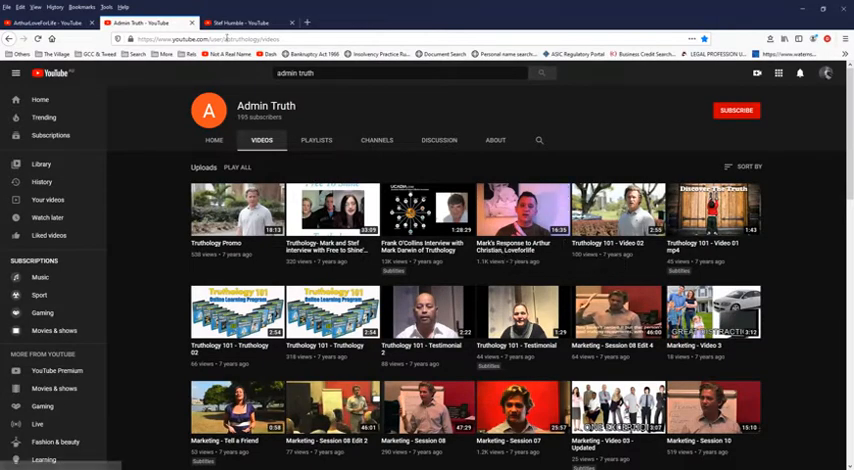
pyautogui.click(240, 22)
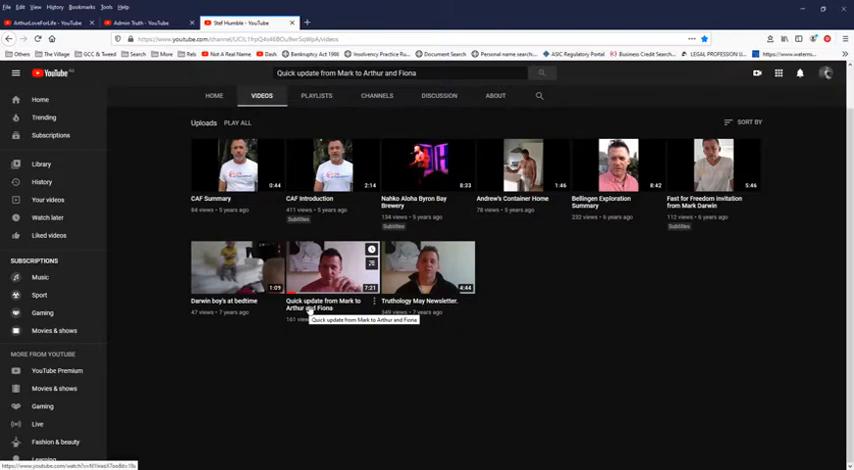
pyautogui.moveTo(312, 340)
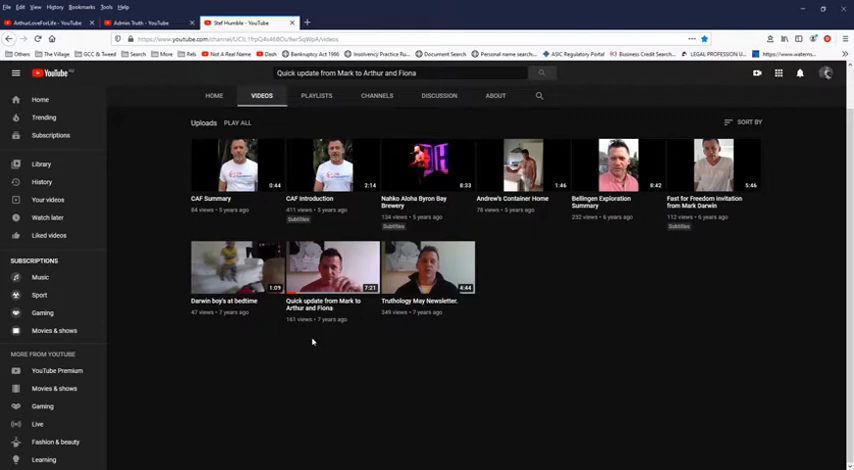
pyautogui.moveTo(178, 324)
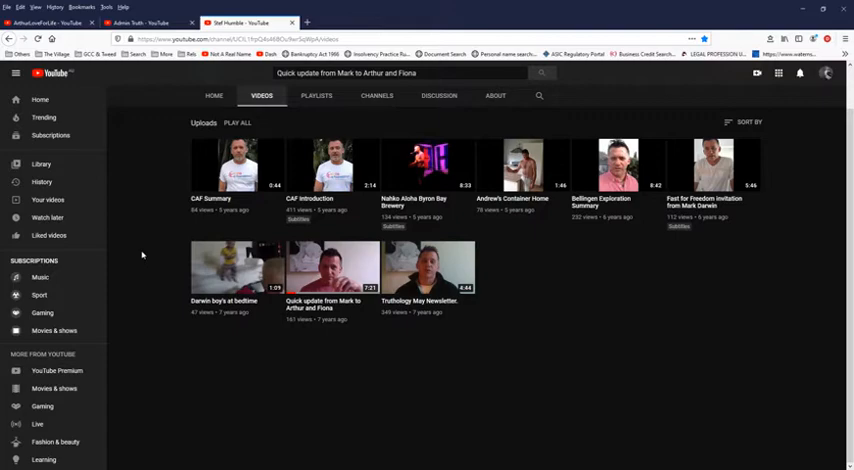
pyautogui.moveTo(152, 288)
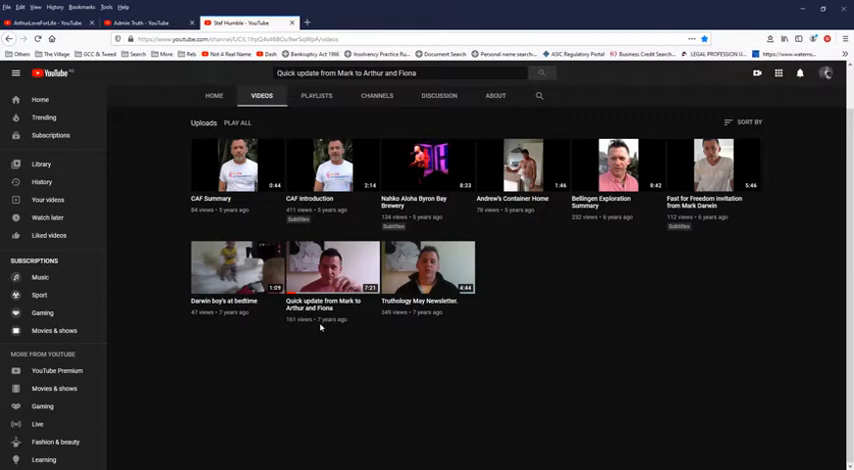
pyautogui.moveTo(352, 322)
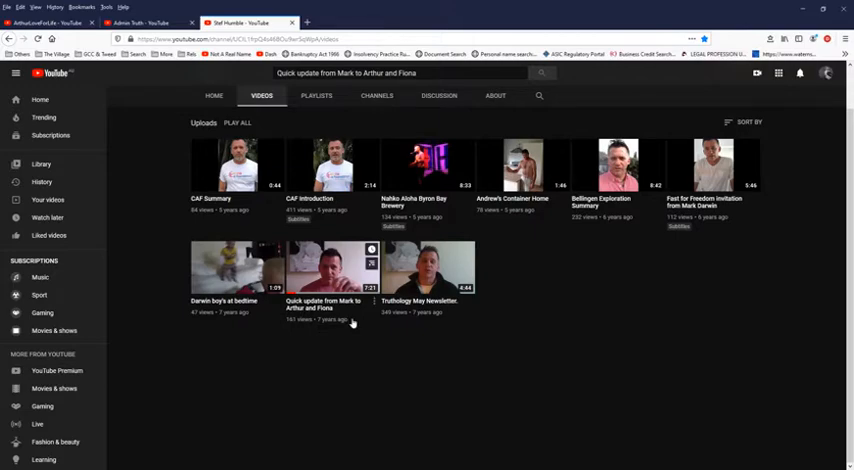
pyautogui.moveTo(330, 290)
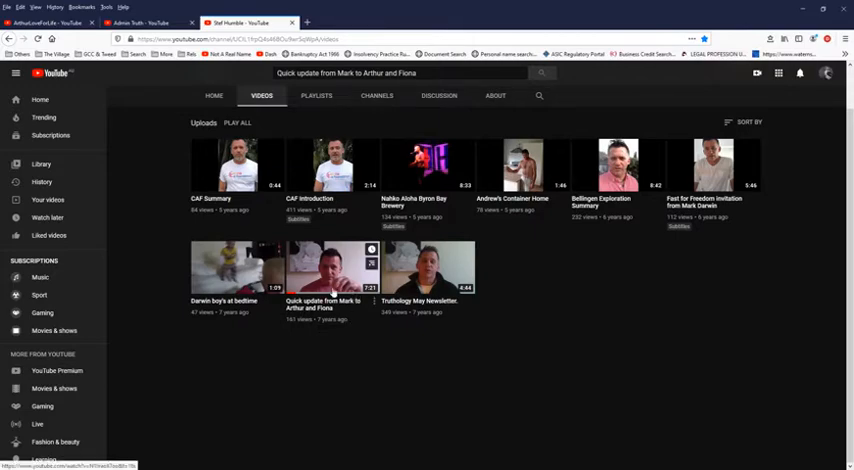
pyautogui.moveTo(336, 332)
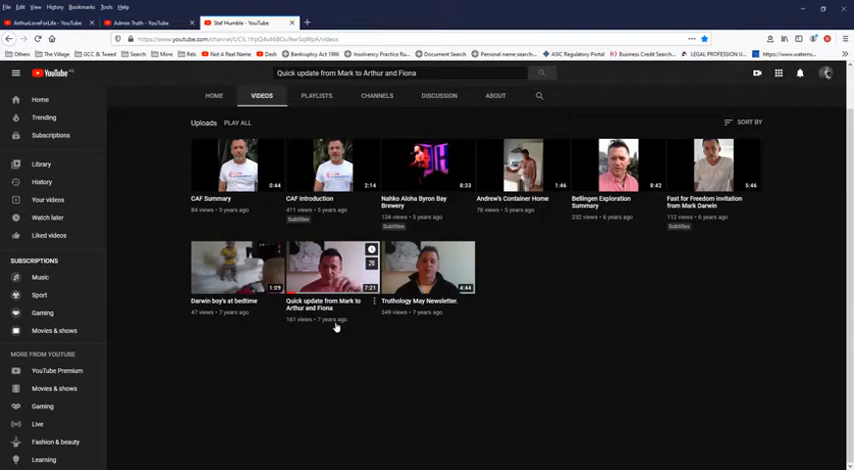
pyautogui.moveTo(336, 328)
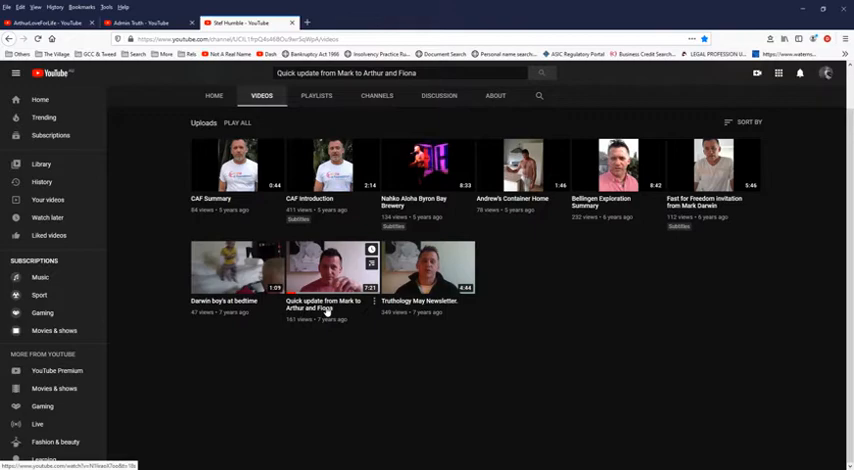
pyautogui.moveTo(324, 336)
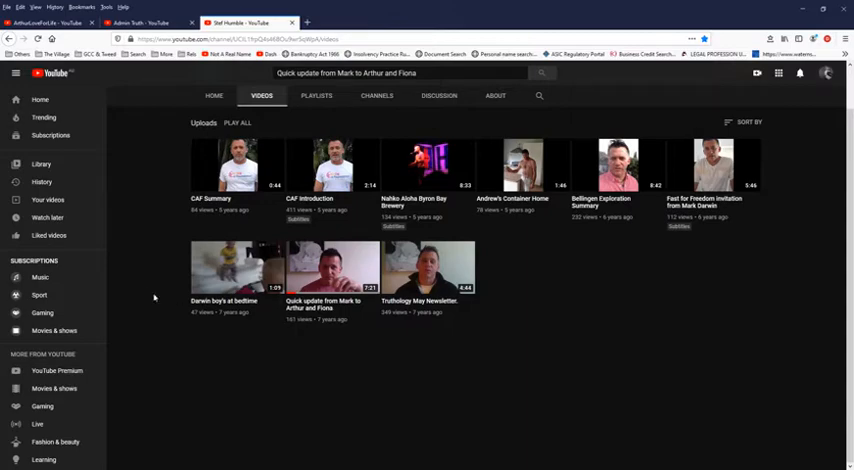
pyautogui.moveTo(138, 262)
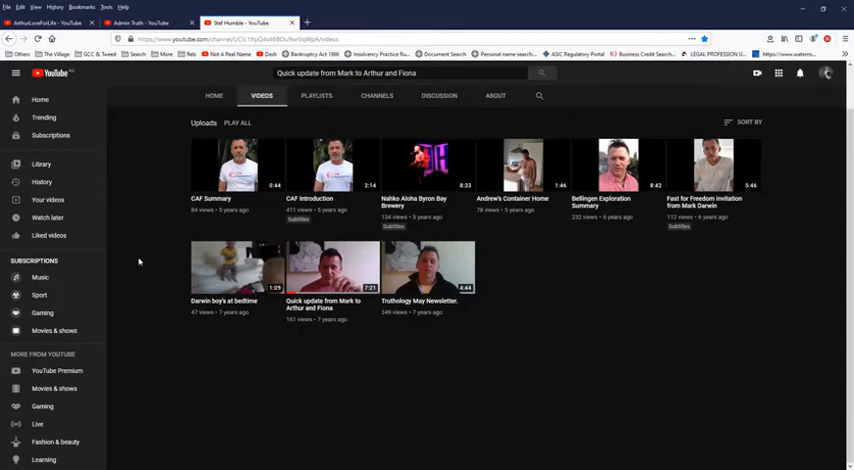
pyautogui.moveTo(118, 290)
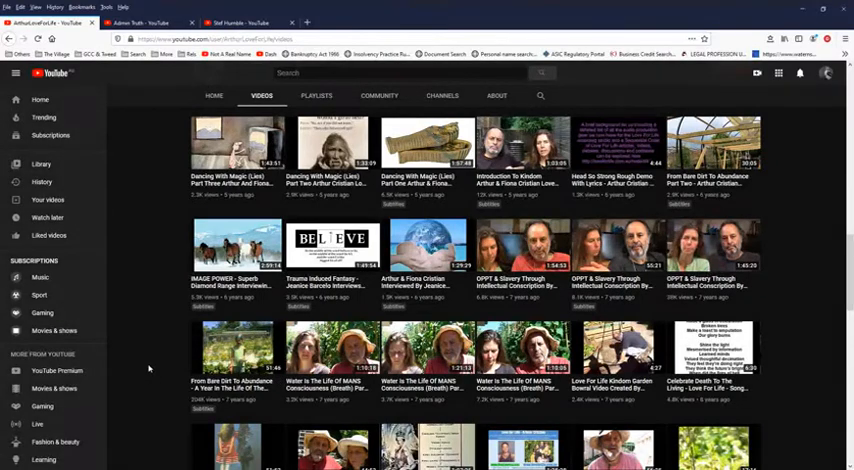
# Step: Switch to the second browser tab showing the other channel's Truthology and Marketing uploads
pyautogui.scroll(-3)
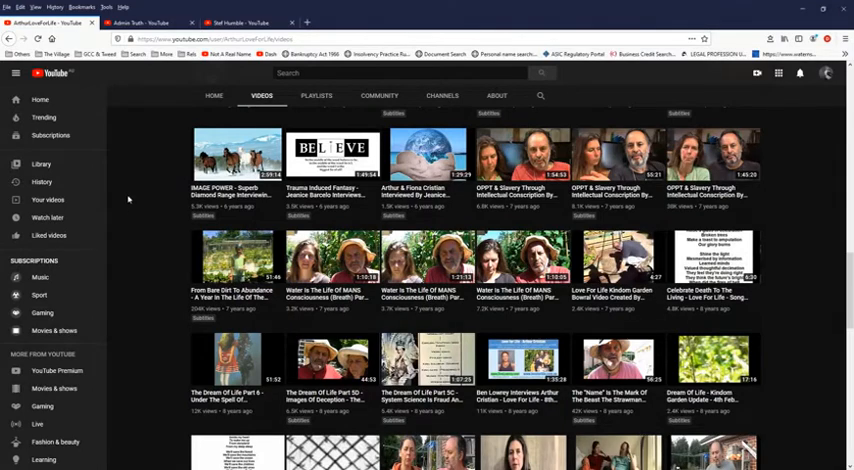
pyautogui.moveTo(146, 172)
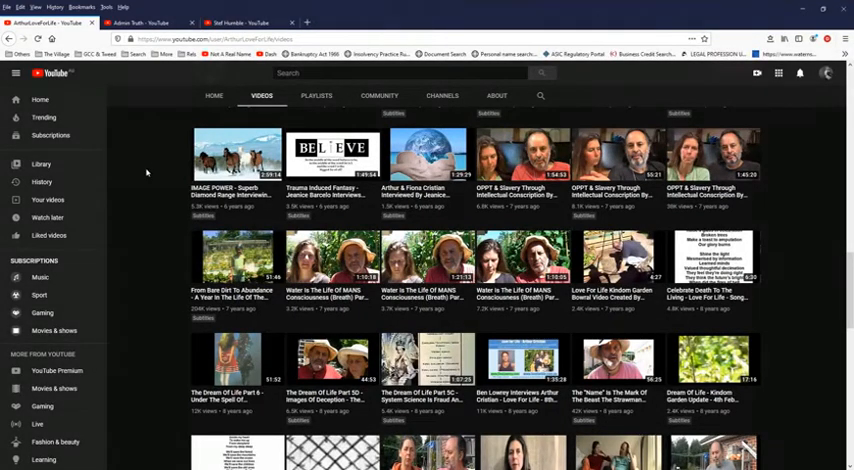
pyautogui.moveTo(152, 258)
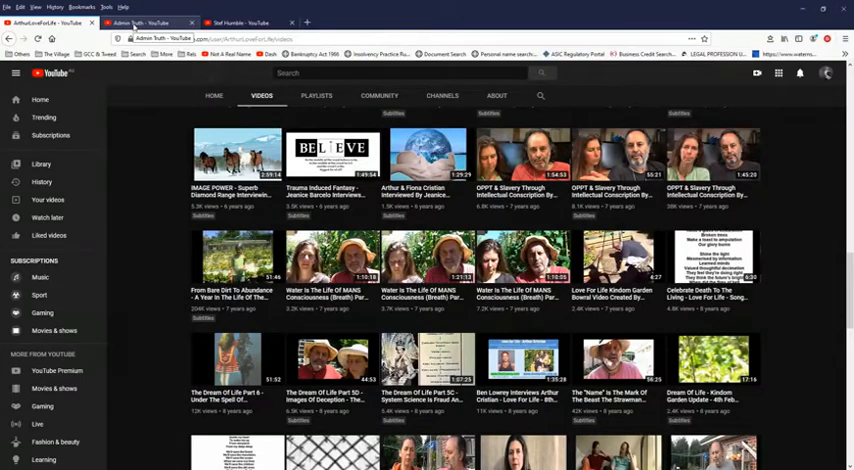
pyautogui.click(136, 22)
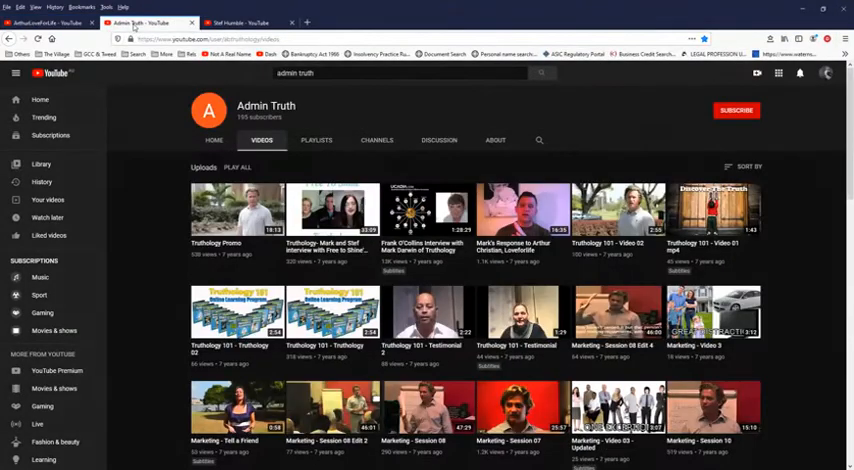
pyautogui.moveTo(130, 290)
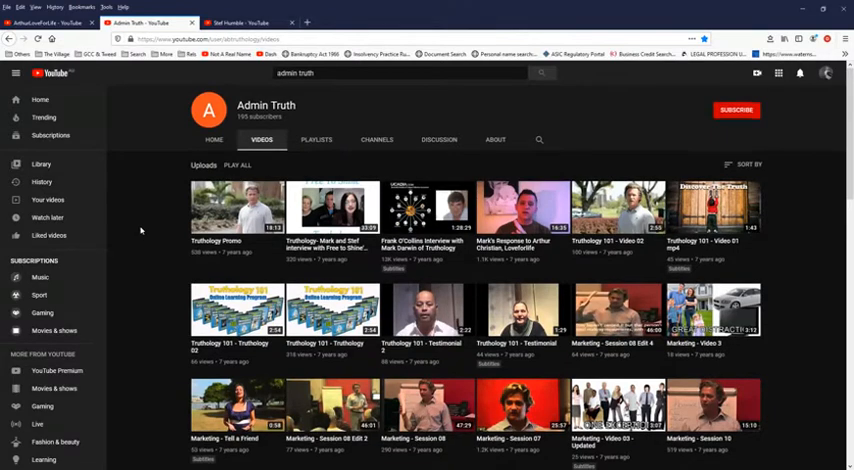
pyautogui.scroll(-3)
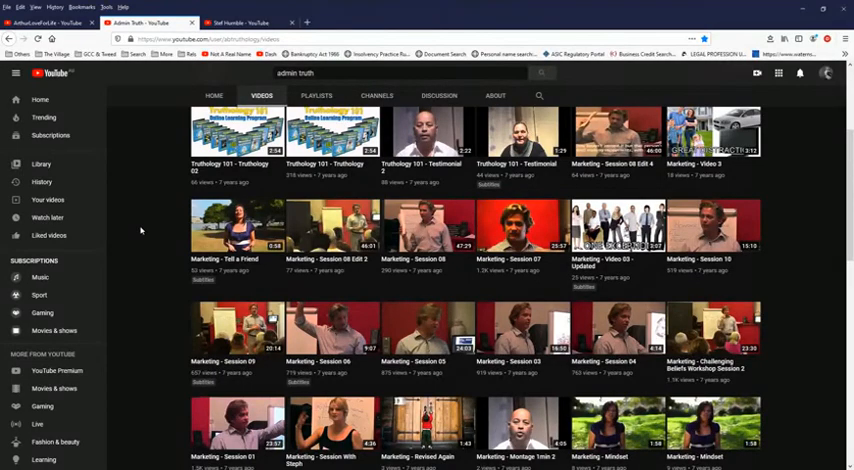
pyautogui.scroll(-3)
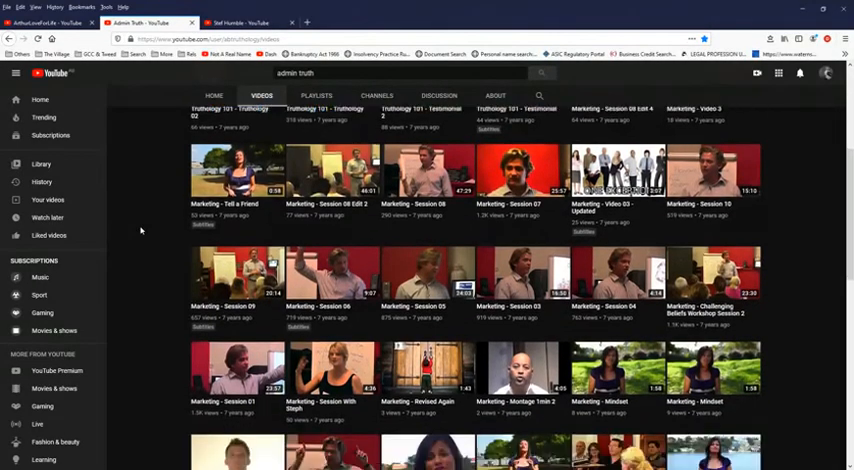
pyautogui.scroll(-3)
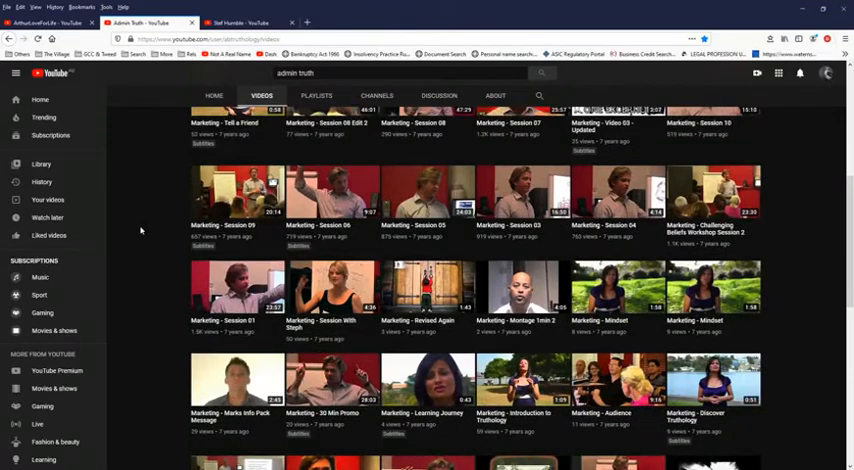
pyautogui.moveTo(424, 192)
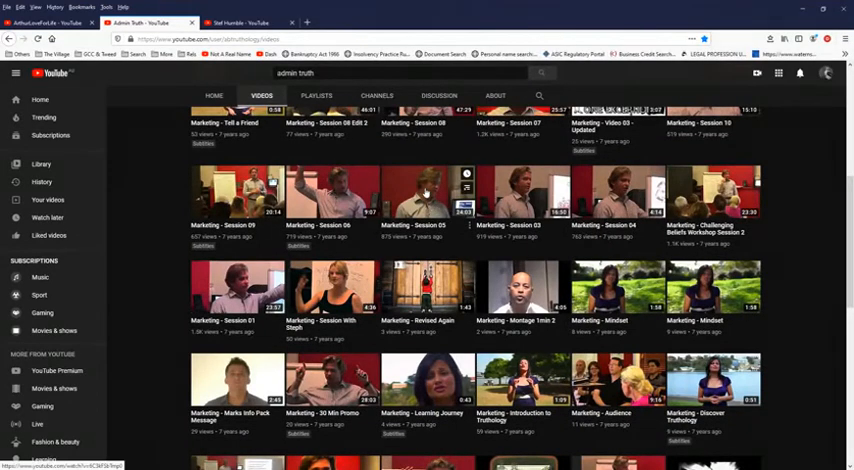
pyautogui.moveTo(138, 268)
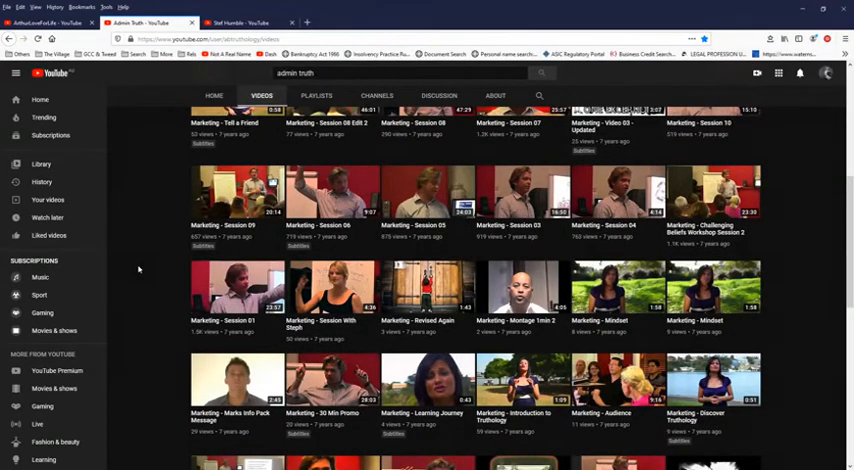
pyautogui.scroll(3)
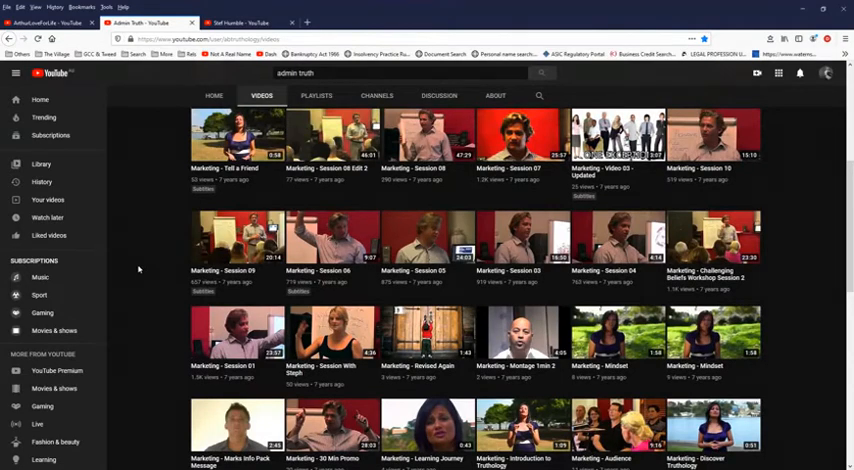
pyautogui.scroll(3)
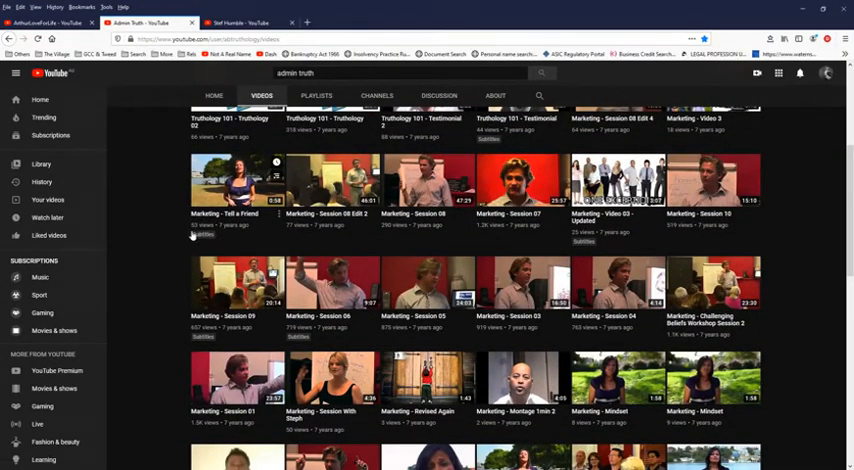
pyautogui.moveTo(446, 224)
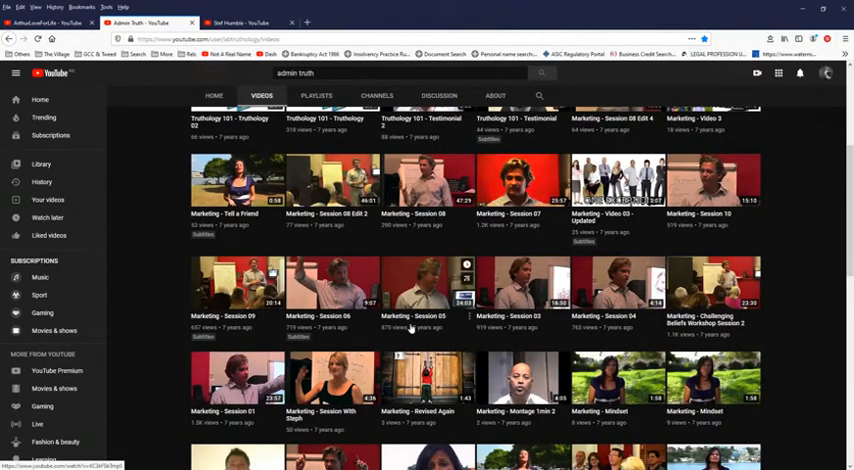
pyautogui.scroll(-3)
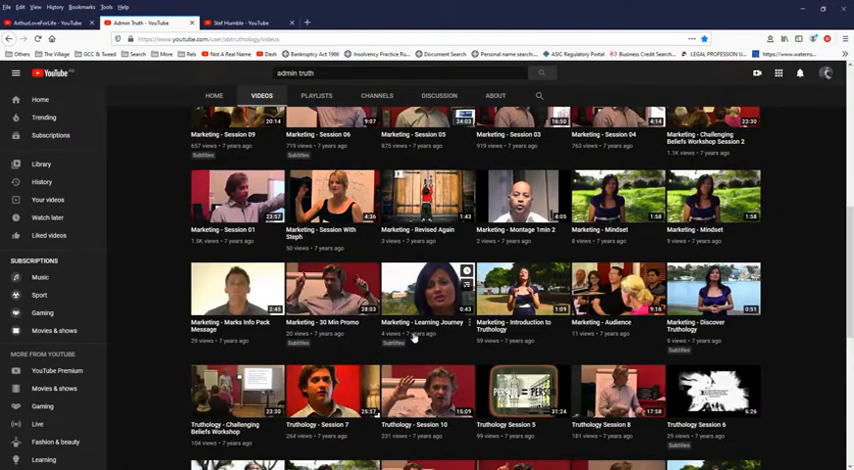
pyautogui.scroll(3)
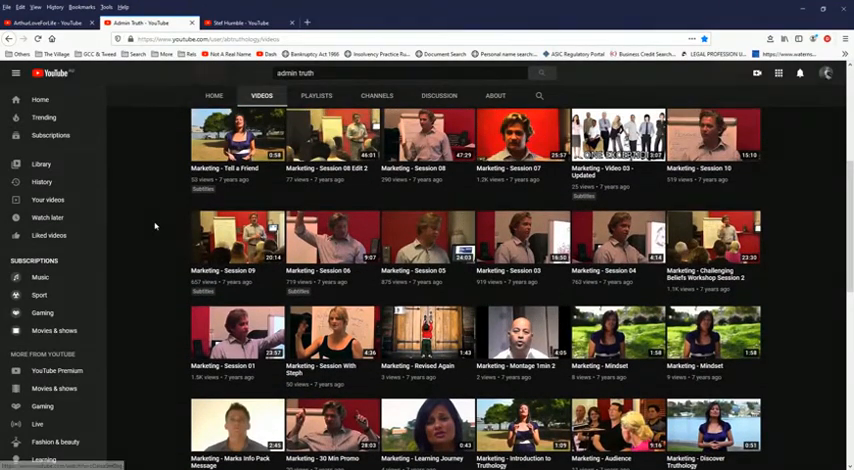
pyautogui.scroll(3)
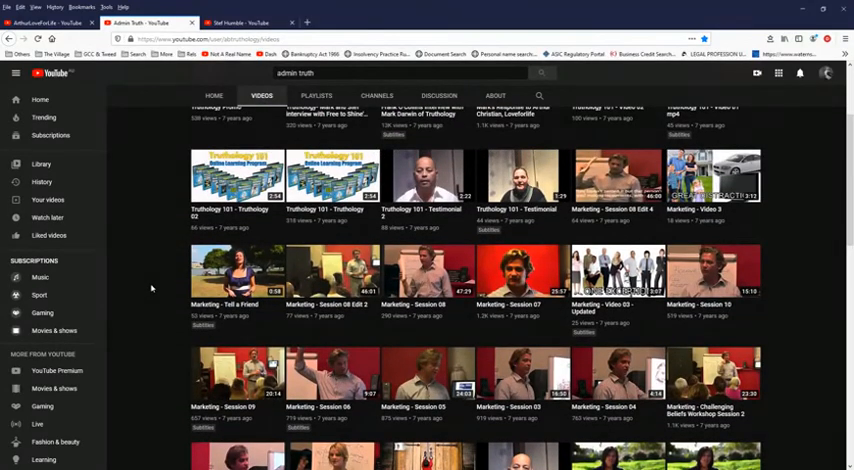
pyautogui.scroll(3)
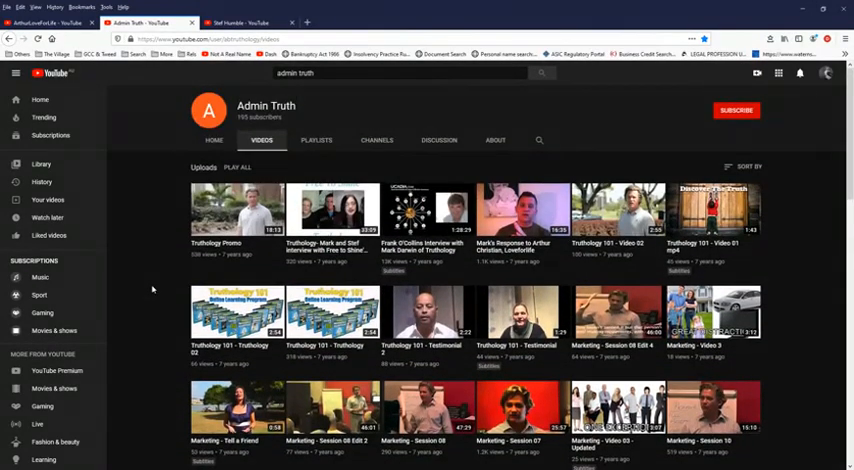
pyautogui.moveTo(142, 244)
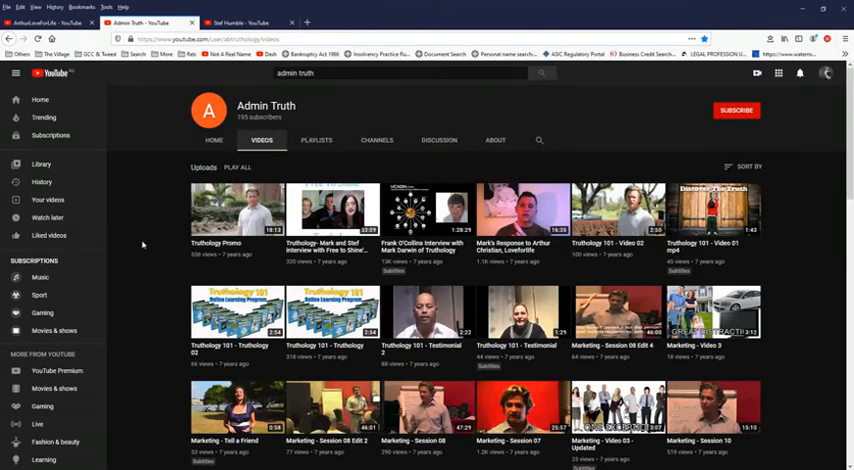